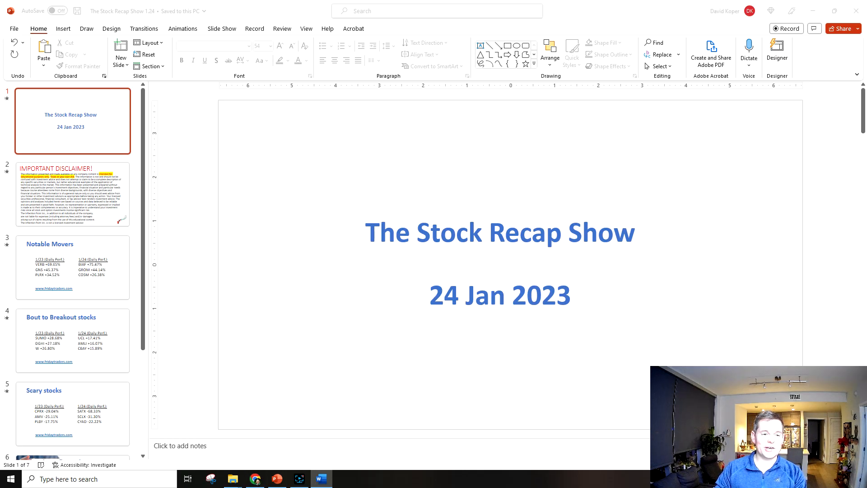
mouse_move(710, 126)
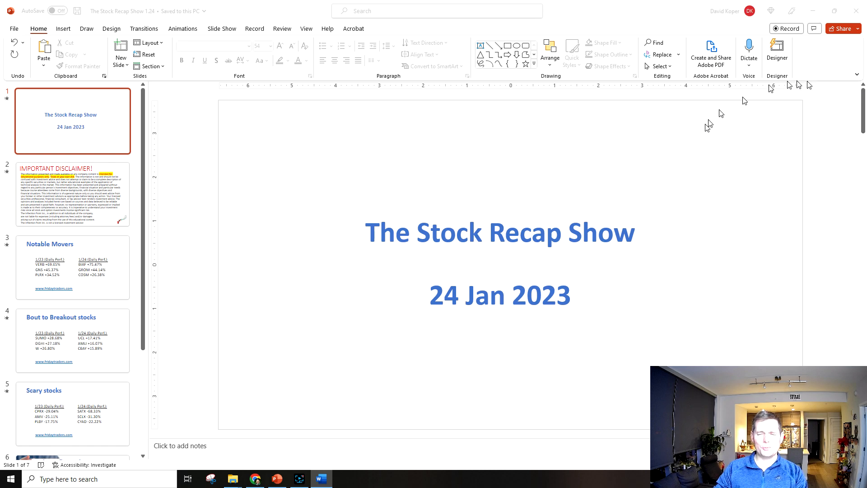
Jump to the Notable Movers slide in the Stock Recap Show deck.
click(71, 194)
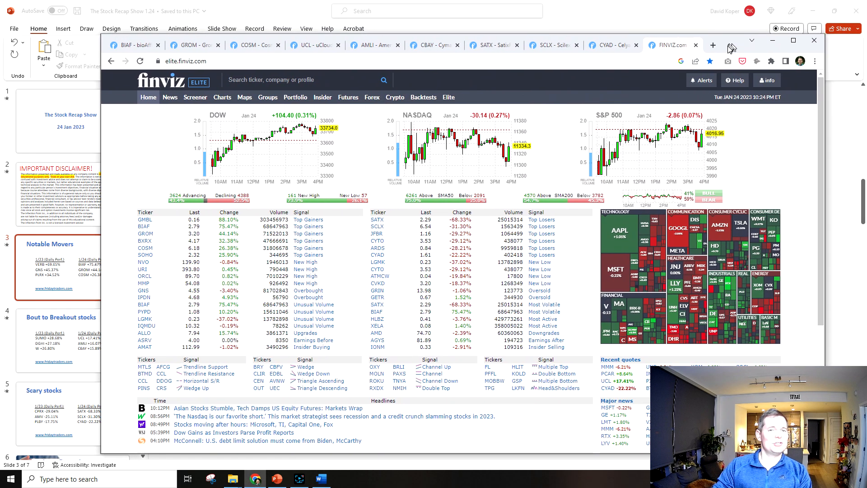
mouse_move(752, 328)
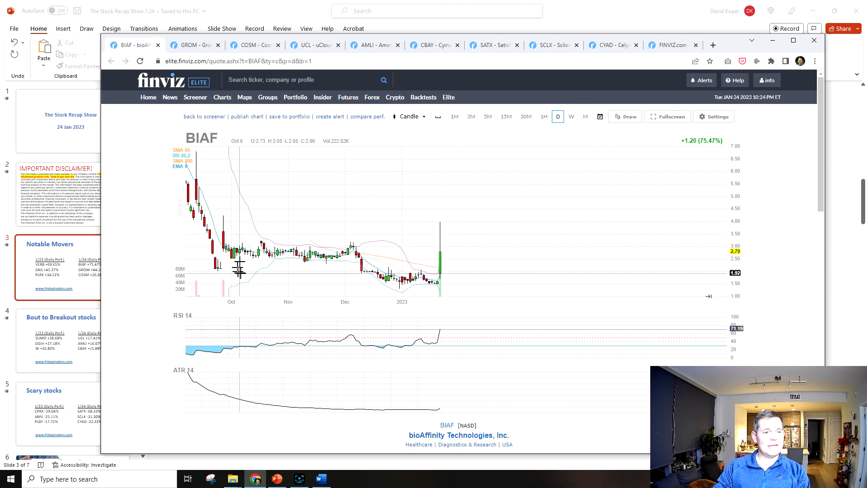
mouse_move(642, 276)
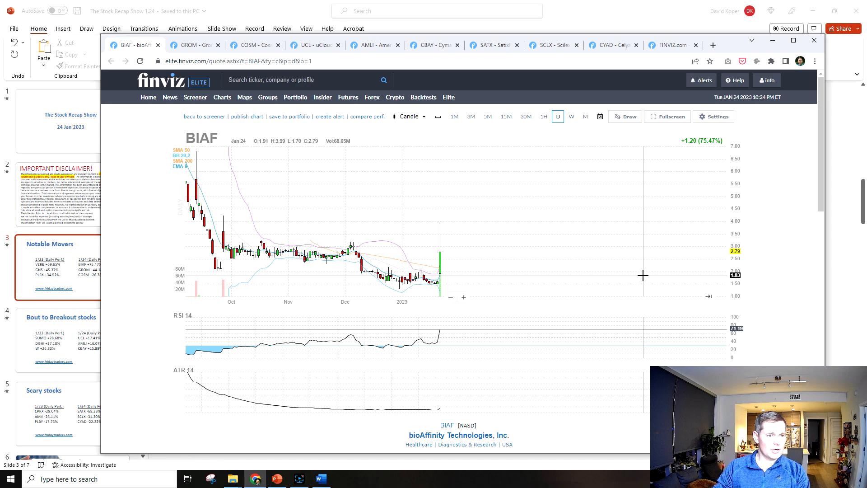
Scroll the BIAF page down to bioAffinity's fundamentals table.
scroll(down, 3)
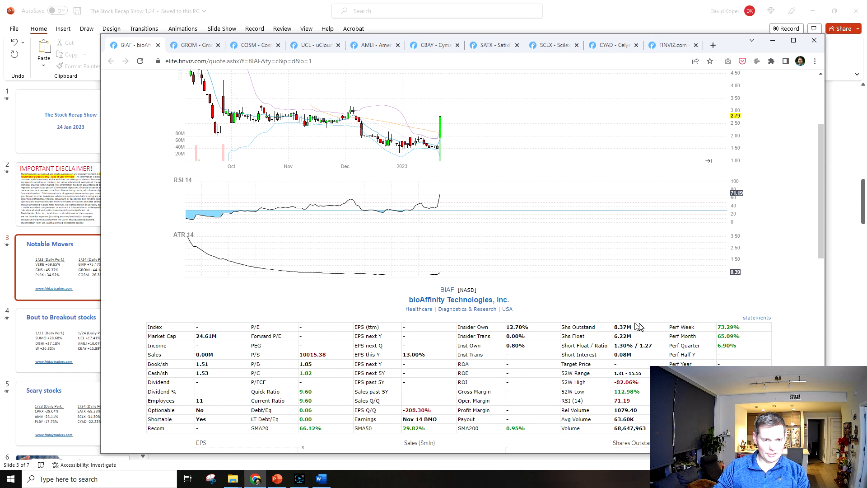
mouse_move(638, 437)
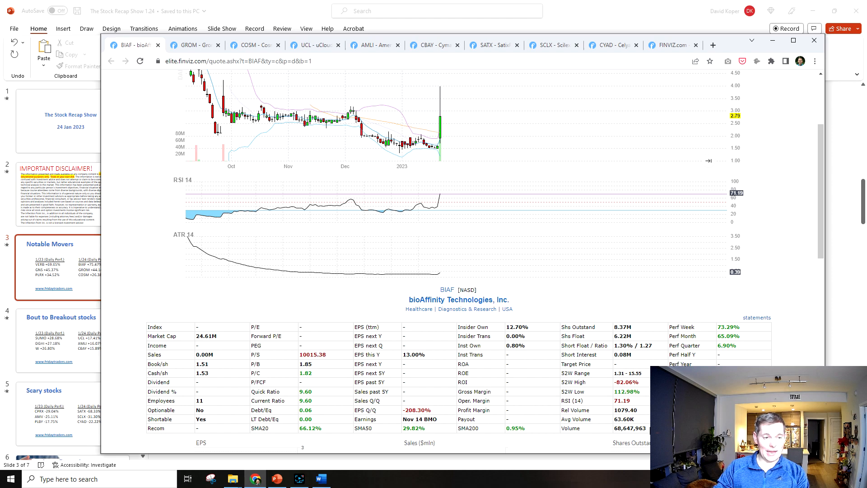
mouse_move(643, 377)
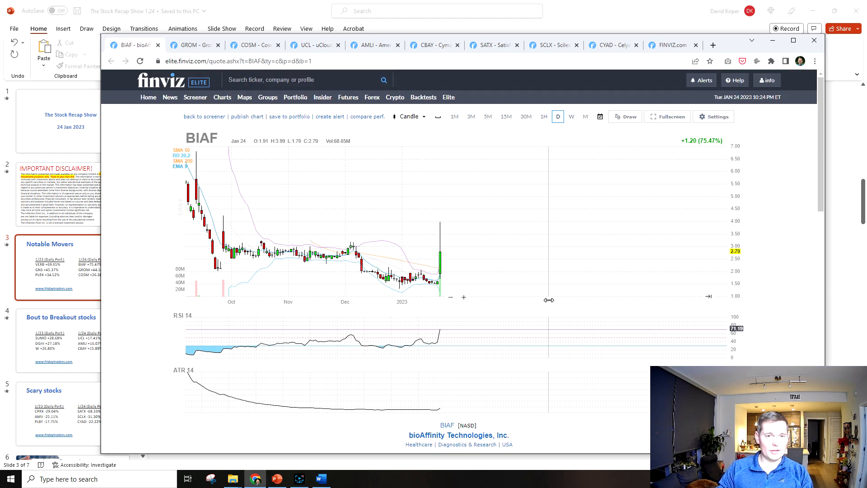
Review the GROM daily chart and scroll through Grom Social's fundamentals table.
click(193, 45)
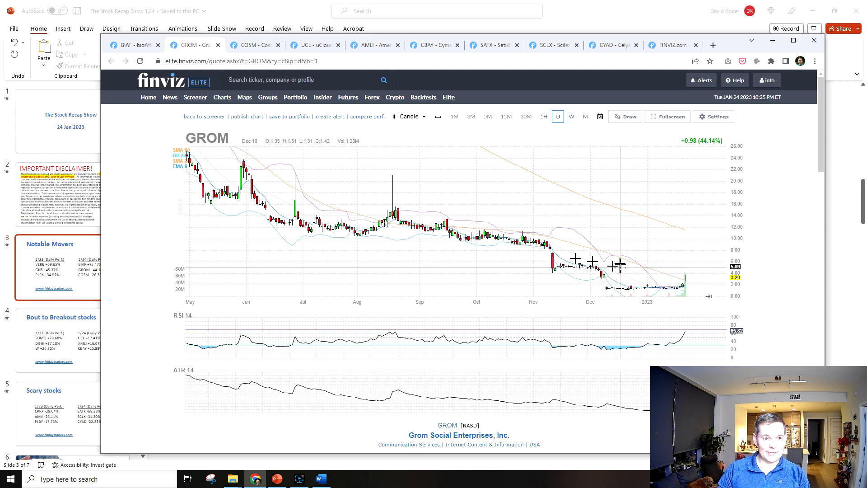
mouse_move(638, 269)
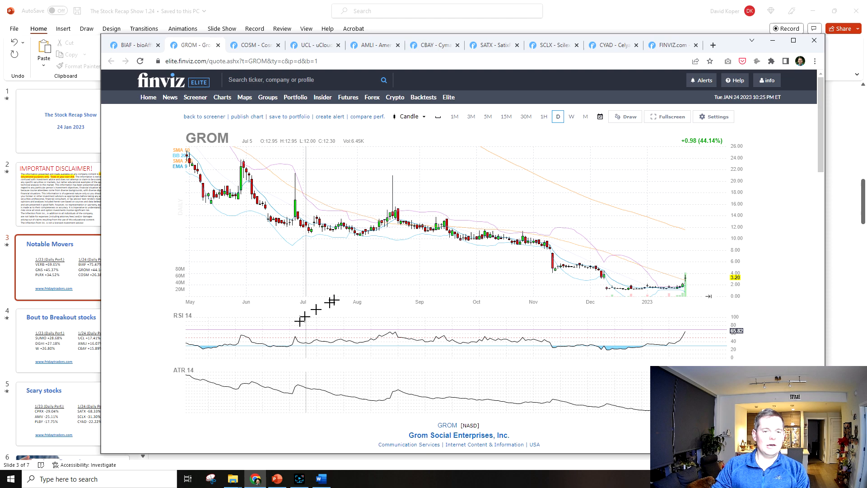
mouse_move(397, 282)
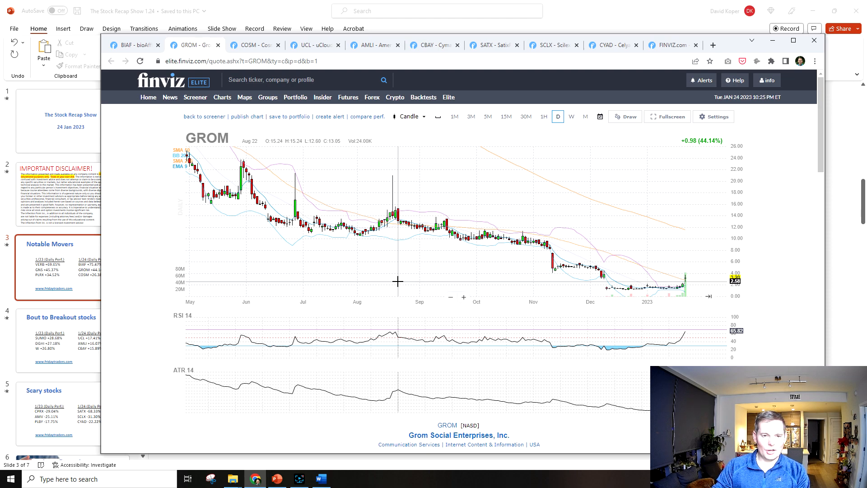
scroll(down, 3)
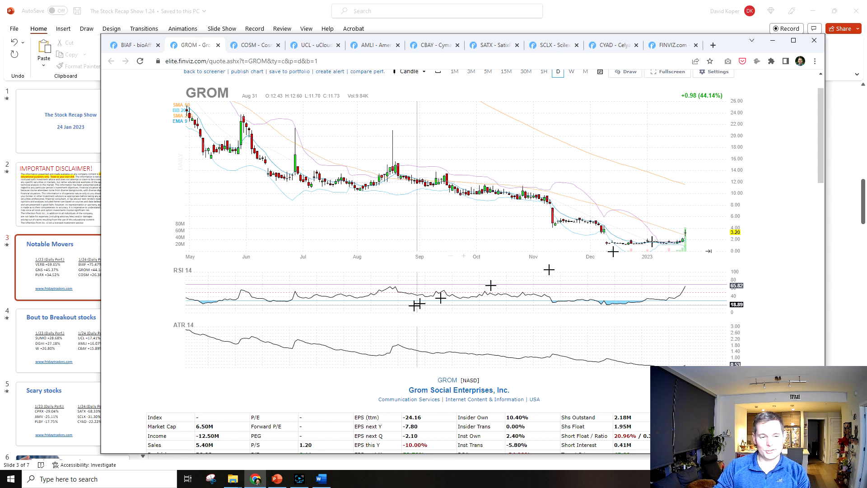
scroll(down, 3)
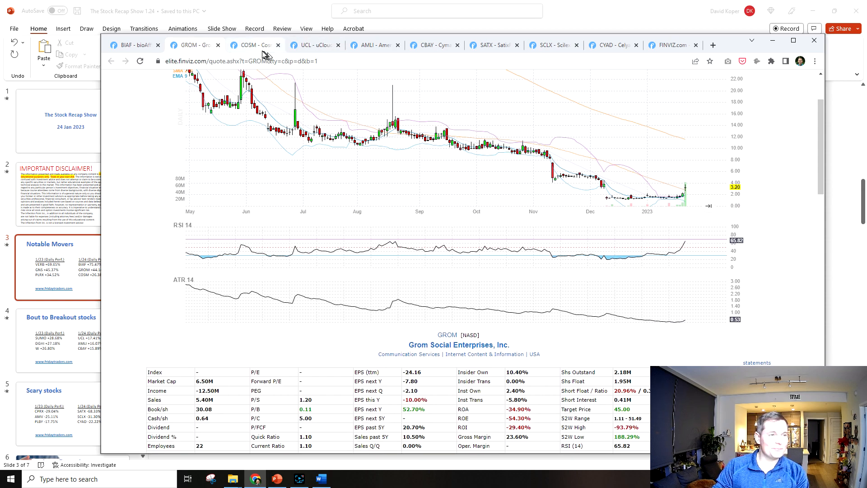
Review the COSM daily chart, up about 26%, and Cosmos Holdings' stats below it.
click(252, 45)
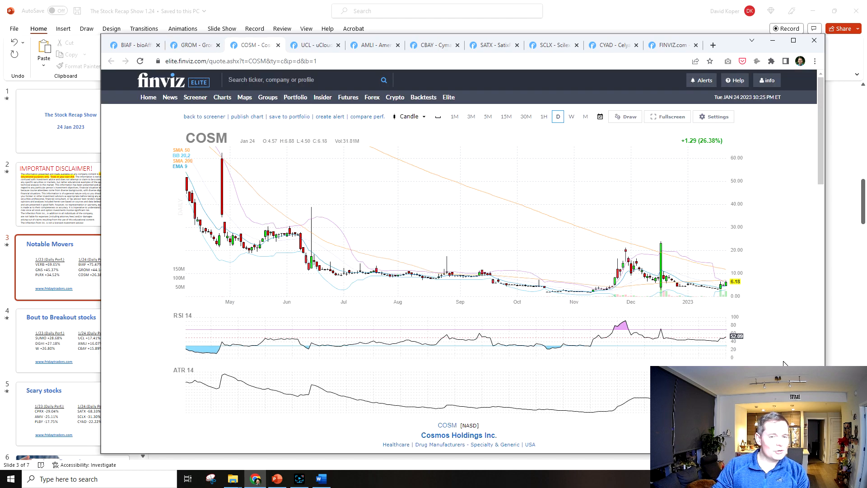
scroll(down, 3)
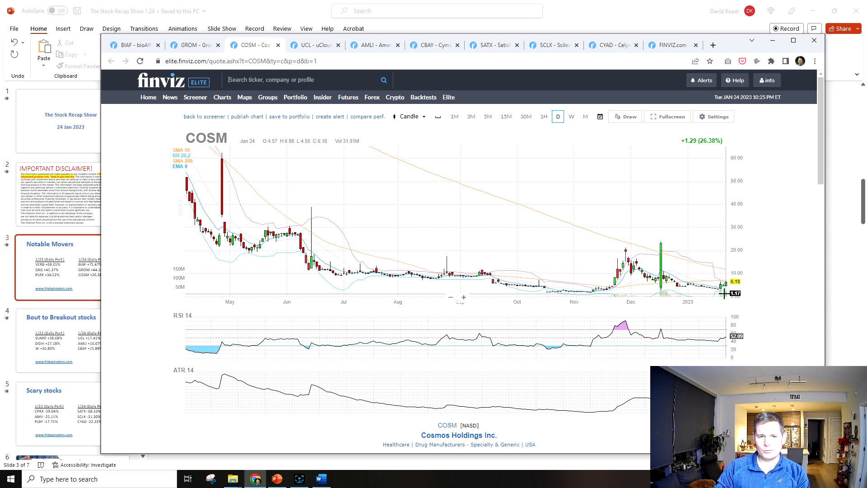
mouse_move(702, 292)
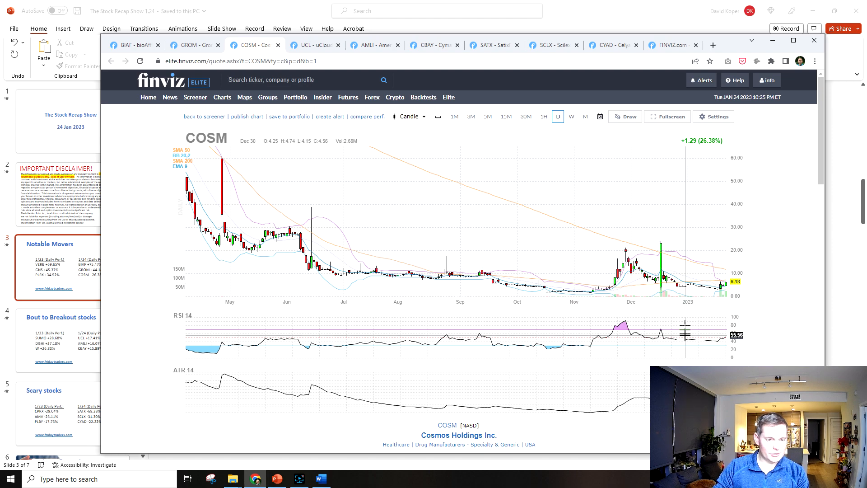
scroll(down, 3)
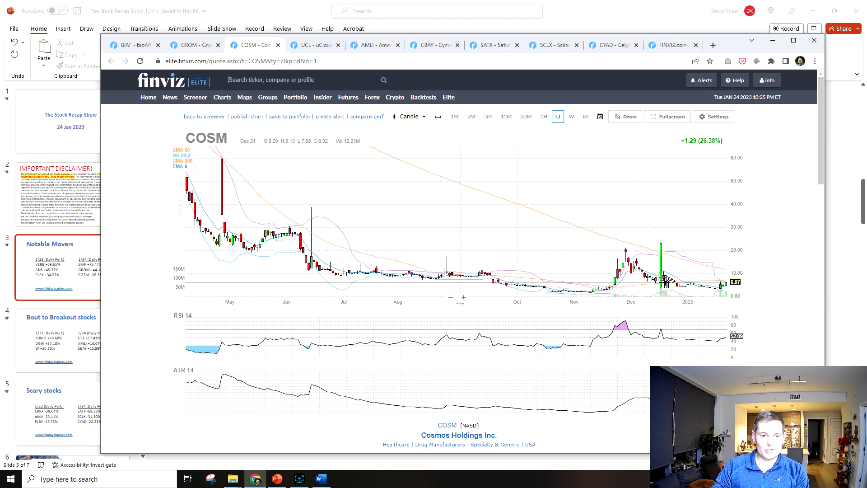
mouse_move(664, 281)
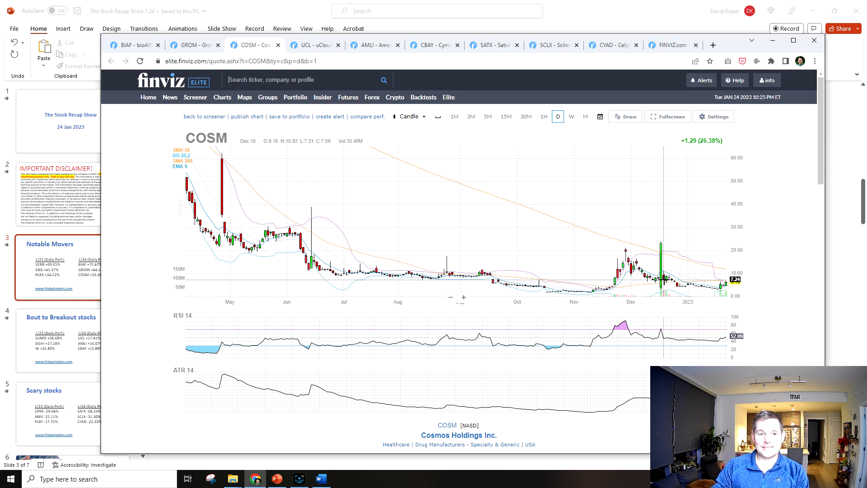
mouse_move(652, 253)
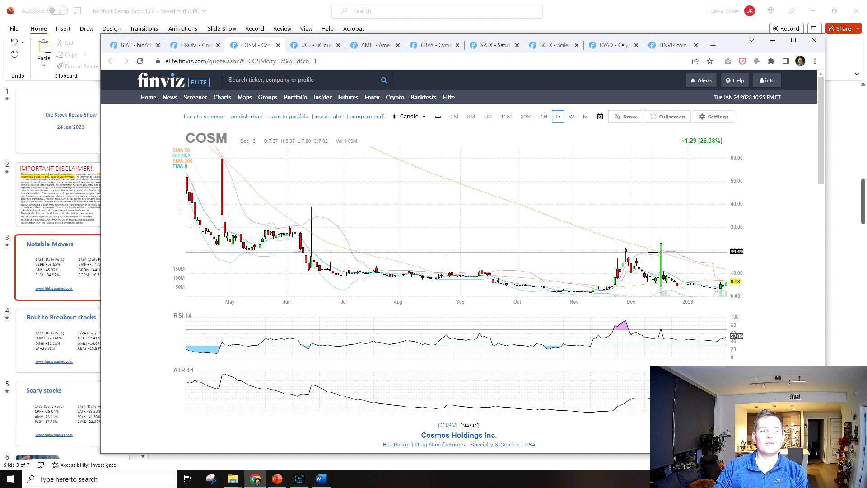
mouse_move(314, 45)
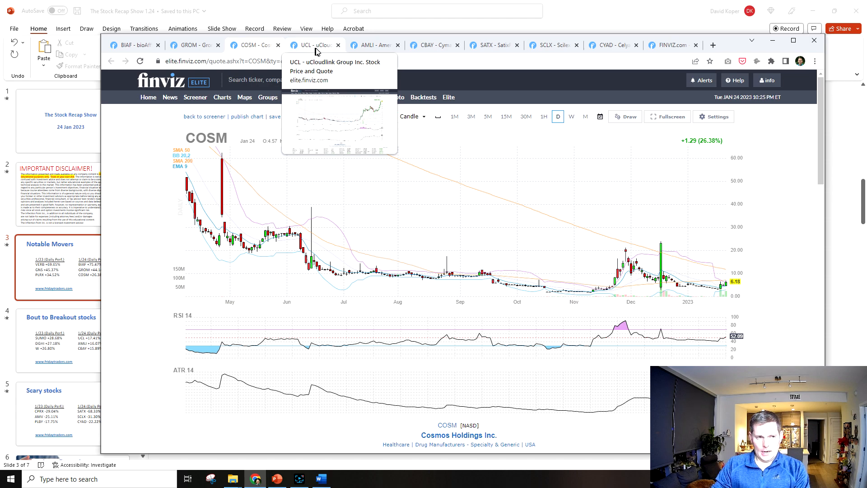
Bring the recap deck back and advance to the Bout to Breakout stocks slide.
click(314, 45)
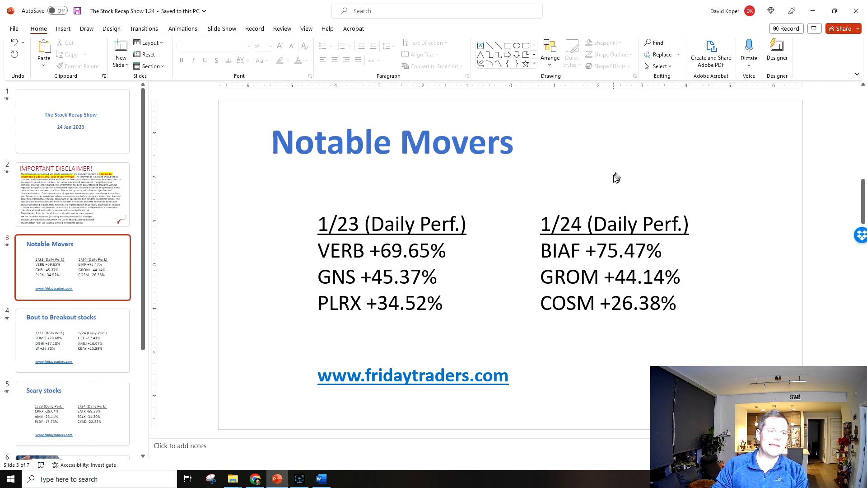
mouse_move(758, 354)
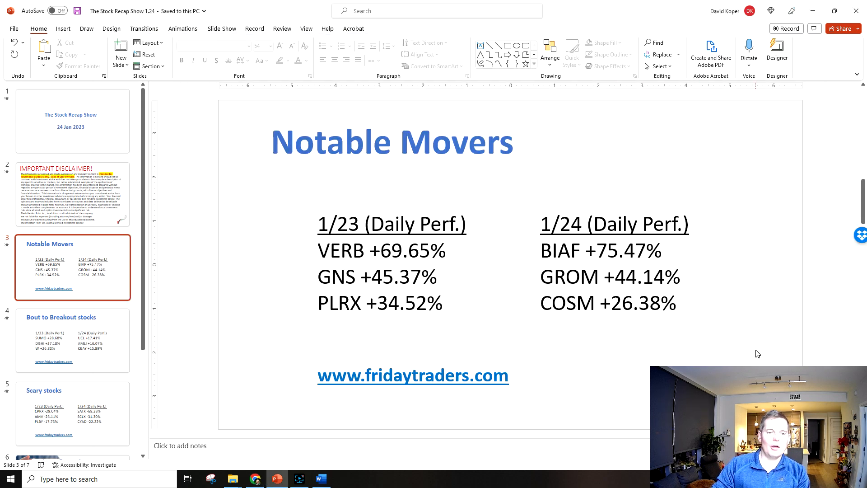
click(72, 340)
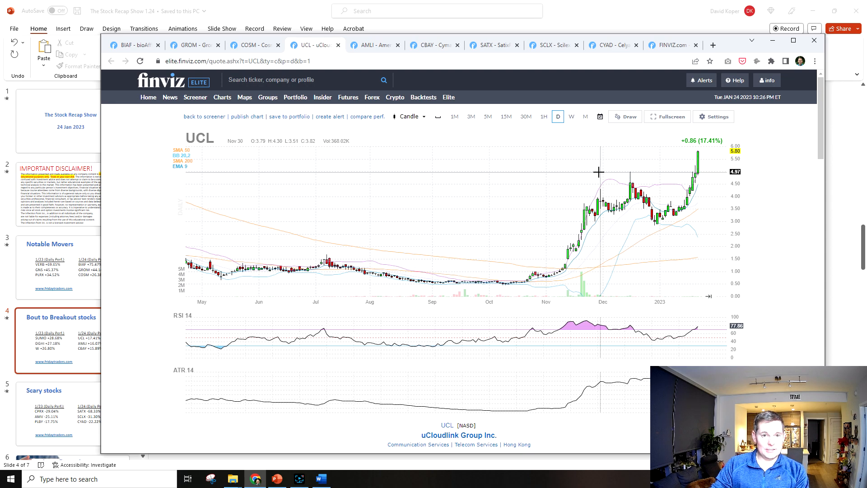
mouse_move(632, 209)
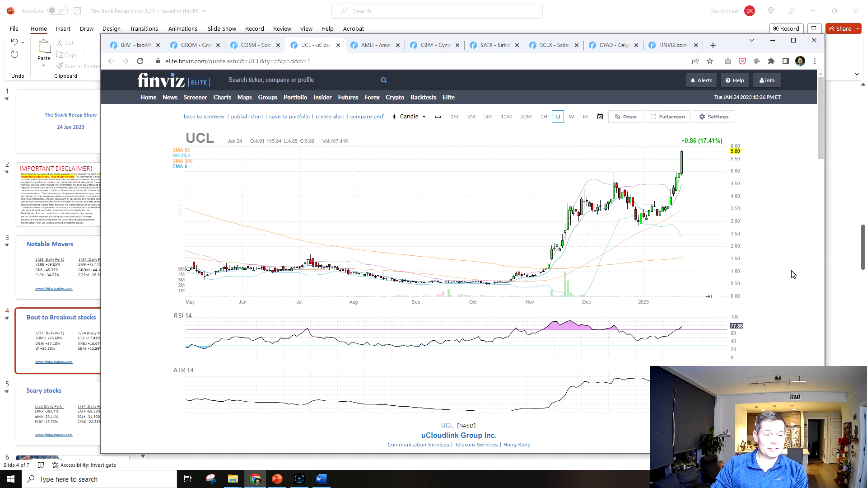
Look over UCL's breakout chart, then bring up the AMLI daily chart.
scroll(down, 3)
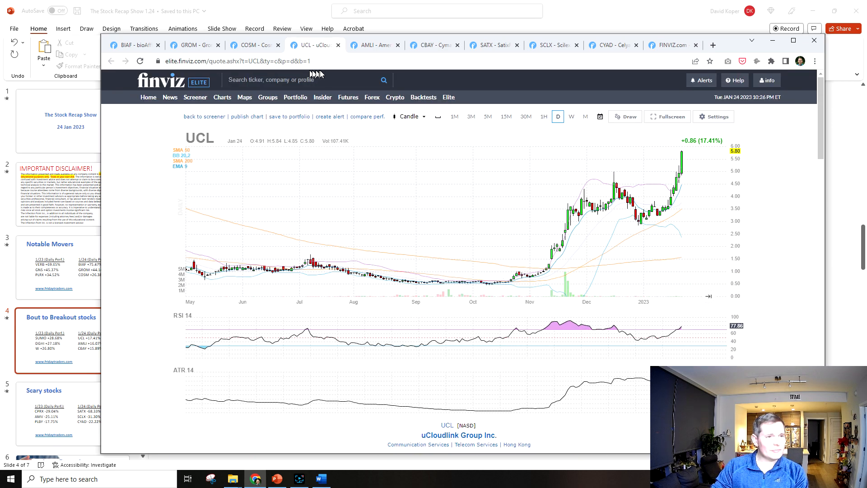
click(373, 45)
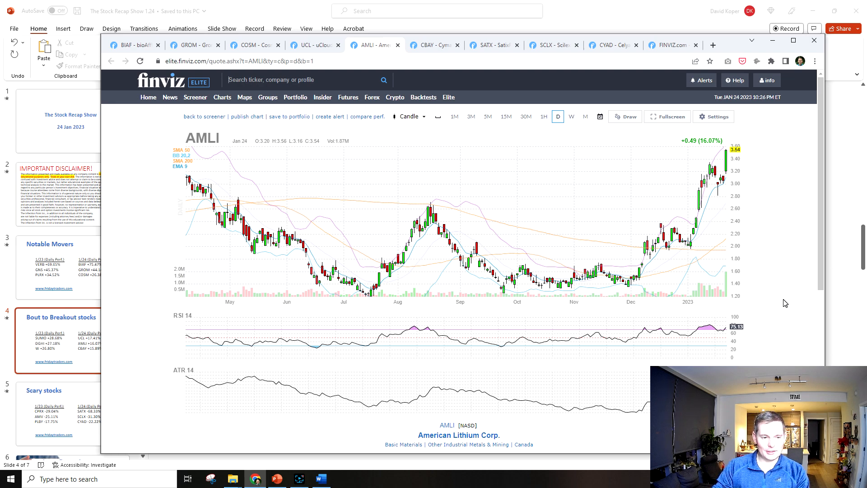
scroll(down, 3)
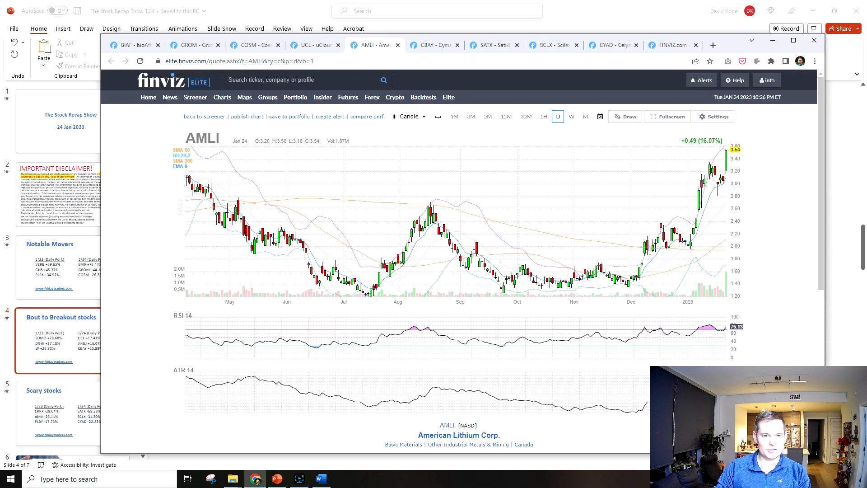
mouse_move(766, 336)
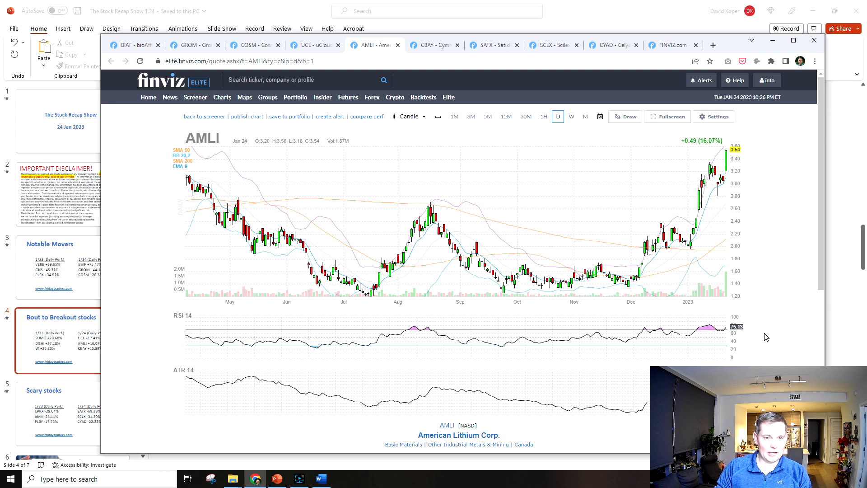
mouse_move(652, 177)
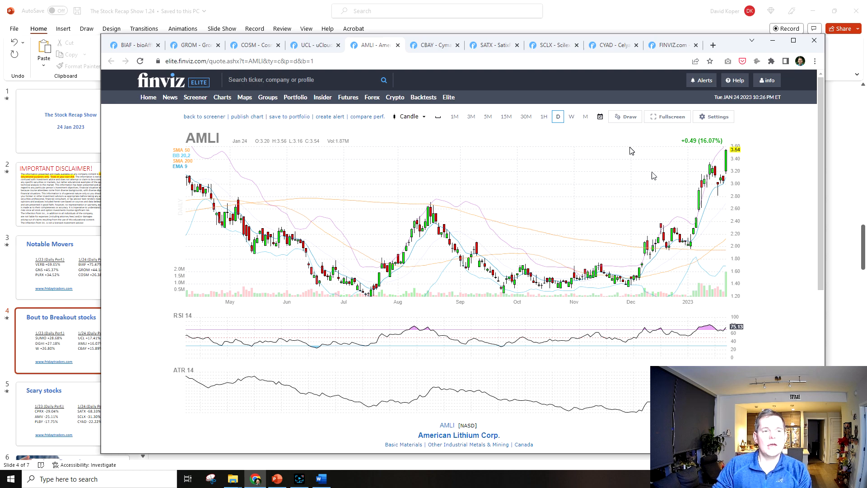
Review CBAY's breakout chart and fundamentals, returning to the browser after the Scary stocks slide.
click(435, 45)
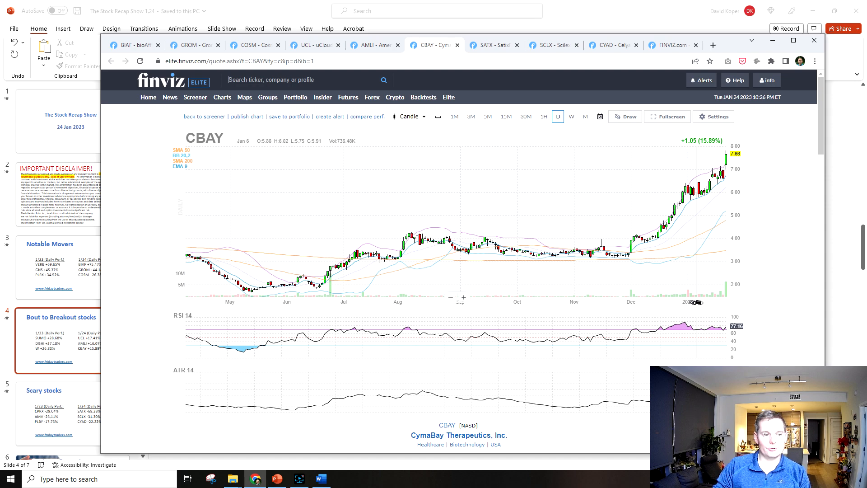
mouse_move(724, 292)
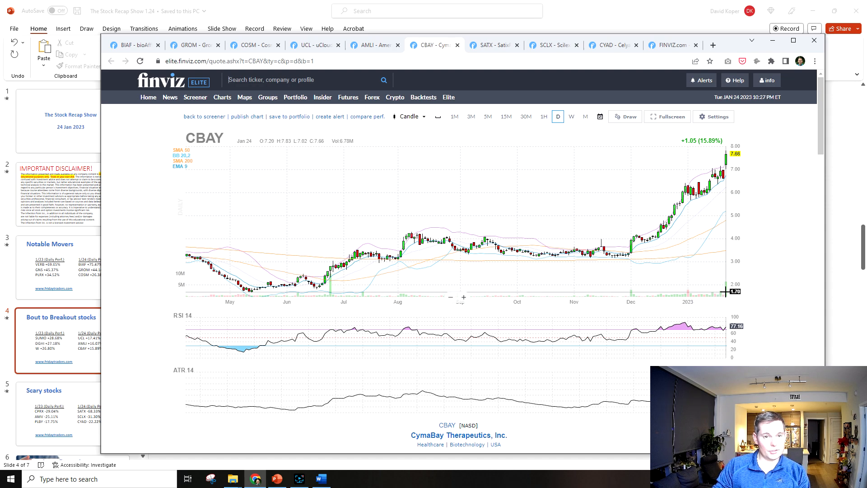
mouse_move(702, 145)
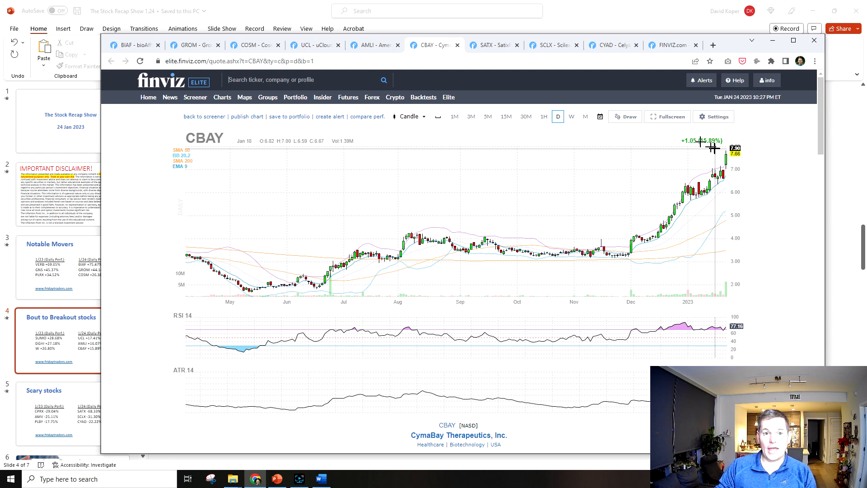
mouse_move(701, 148)
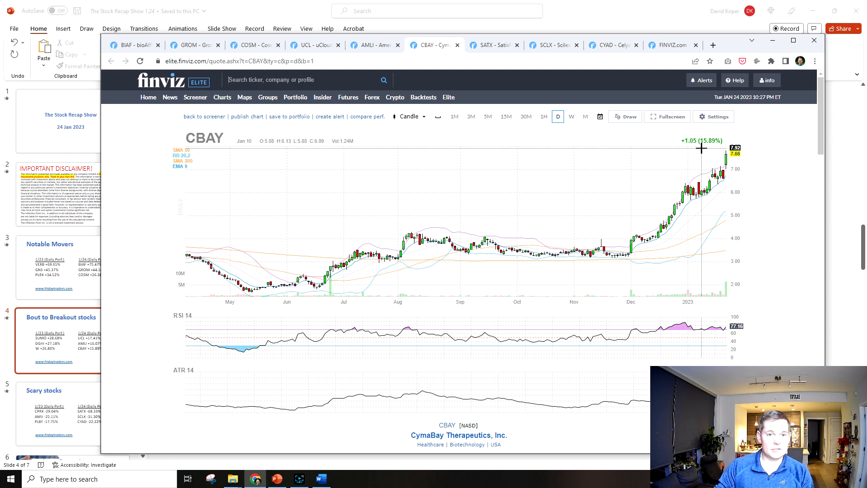
mouse_move(501, 60)
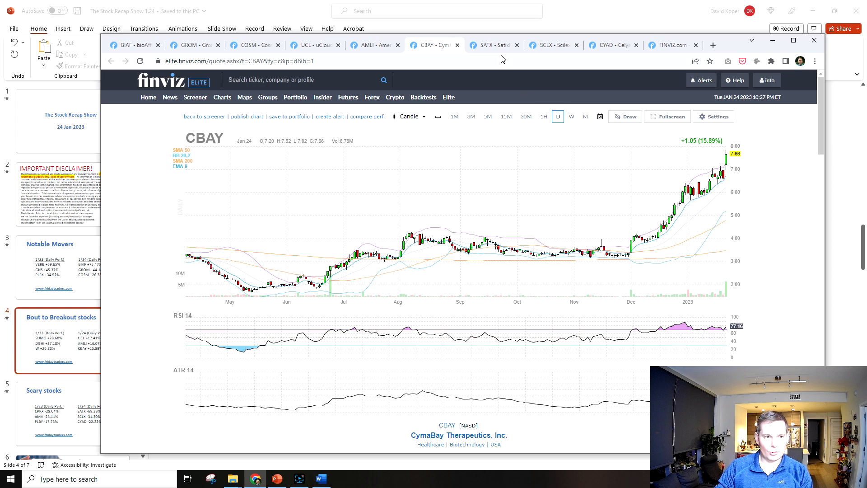
scroll(down, 3)
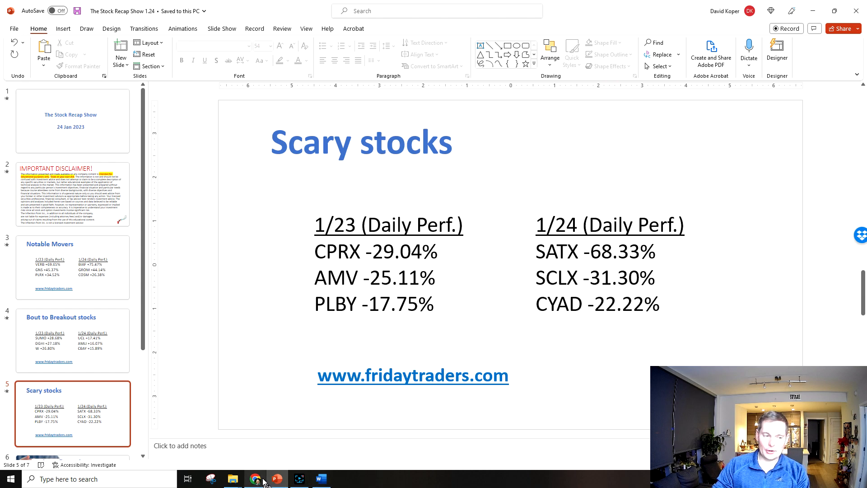
click(254, 479)
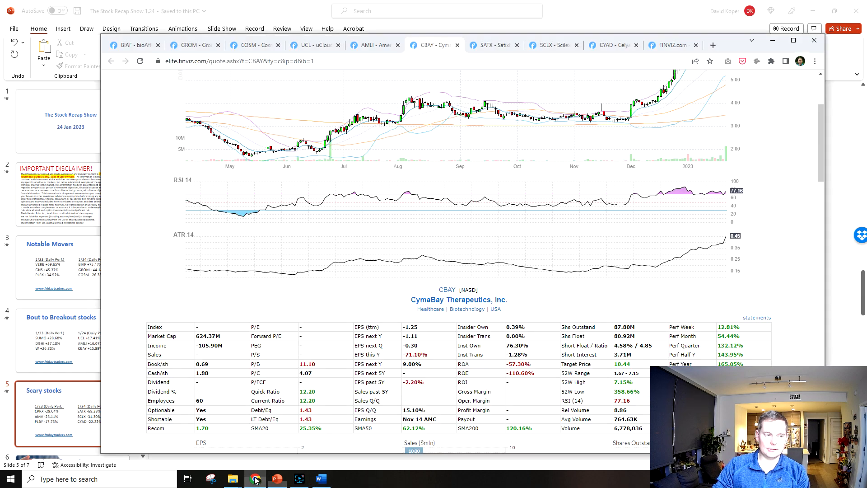
Review SATX's chart and fundamentals after its 68% drop, then bring up SCLX.
click(491, 45)
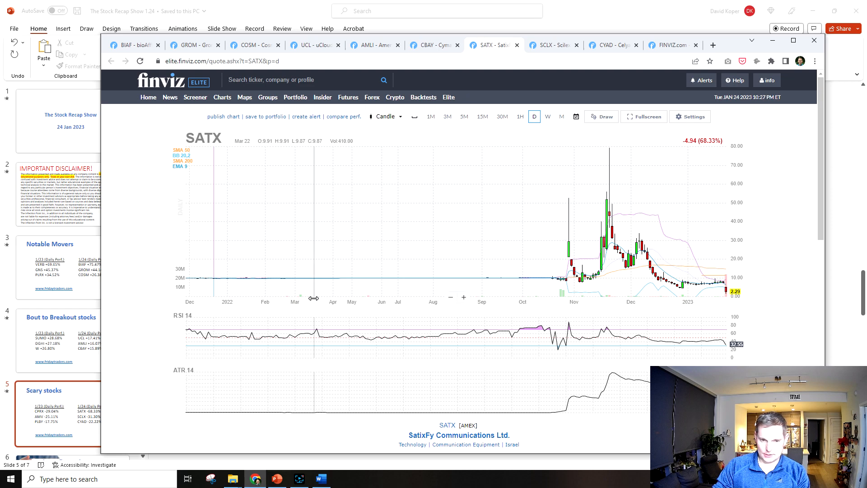
scroll(down, 3)
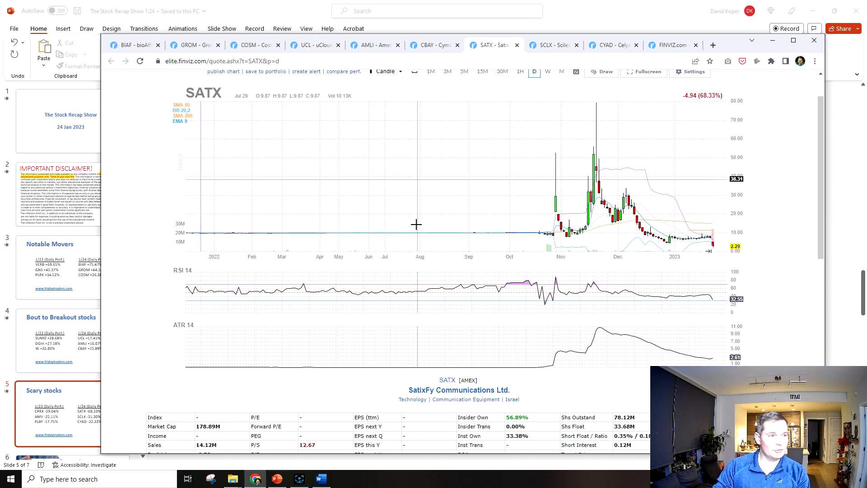
mouse_move(711, 243)
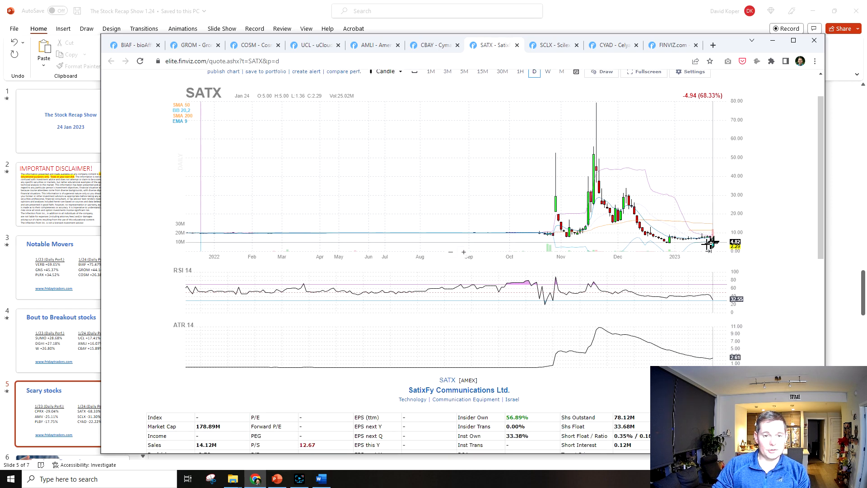
scroll(down, 3)
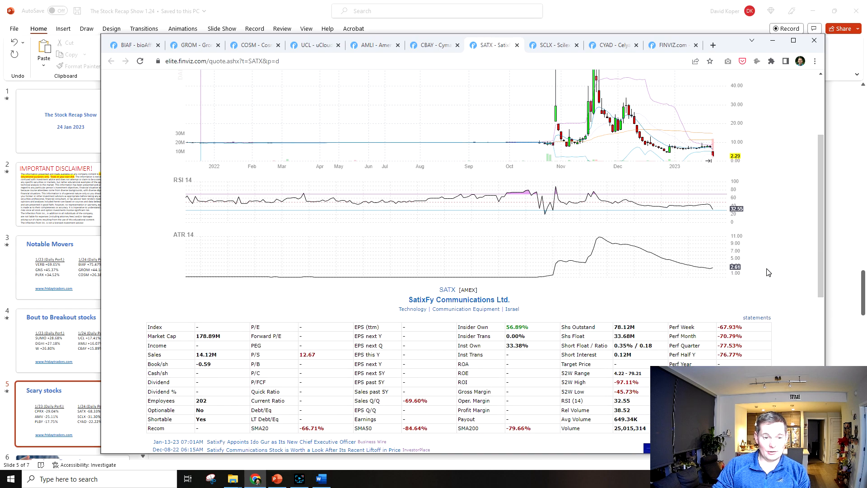
mouse_move(617, 334)
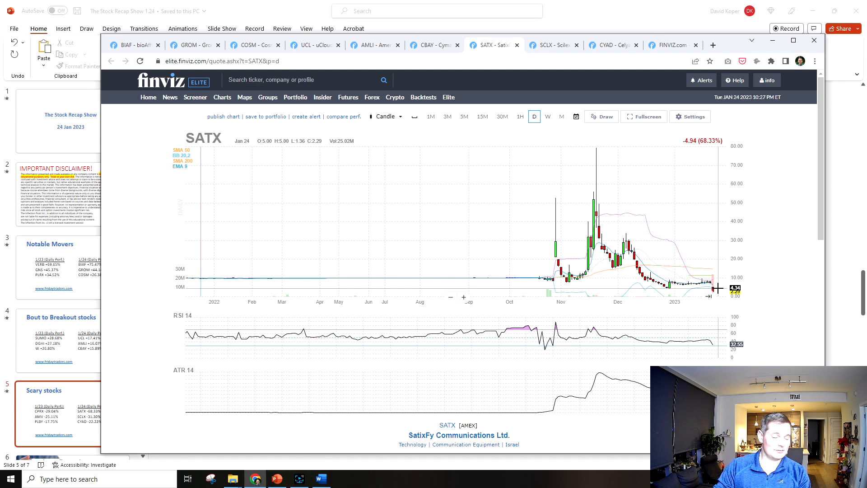
mouse_move(654, 290)
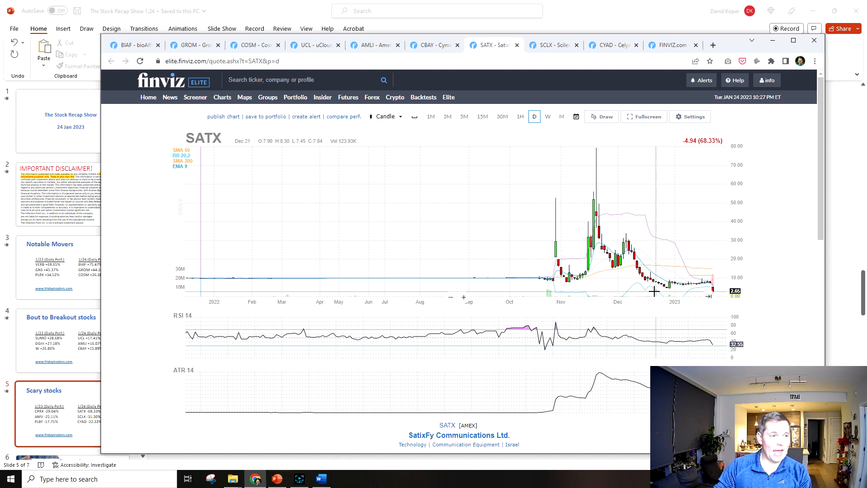
click(550, 45)
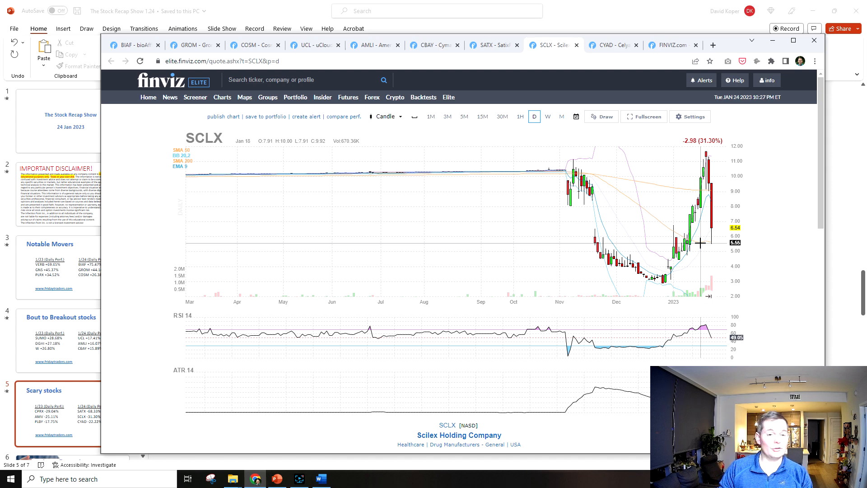
mouse_move(662, 283)
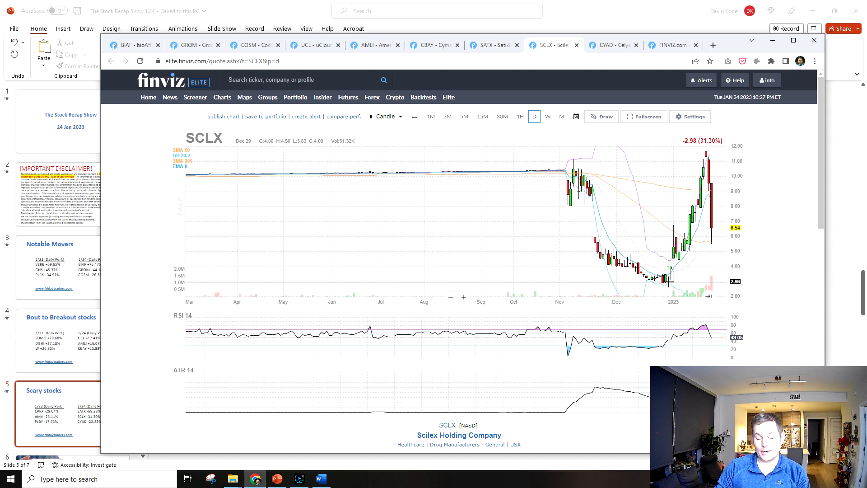
Scroll through SCLX's statistics after its 31% drop, then bring up the CYAD quote page.
scroll(down, 3)
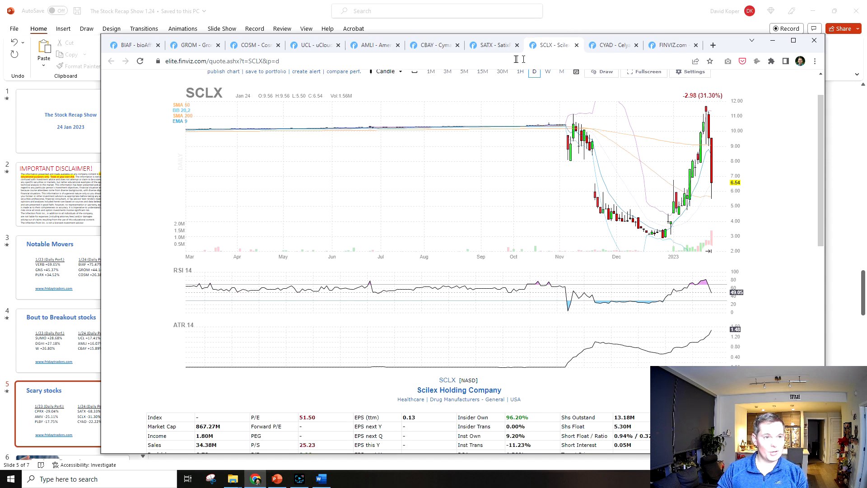
scroll(down, 3)
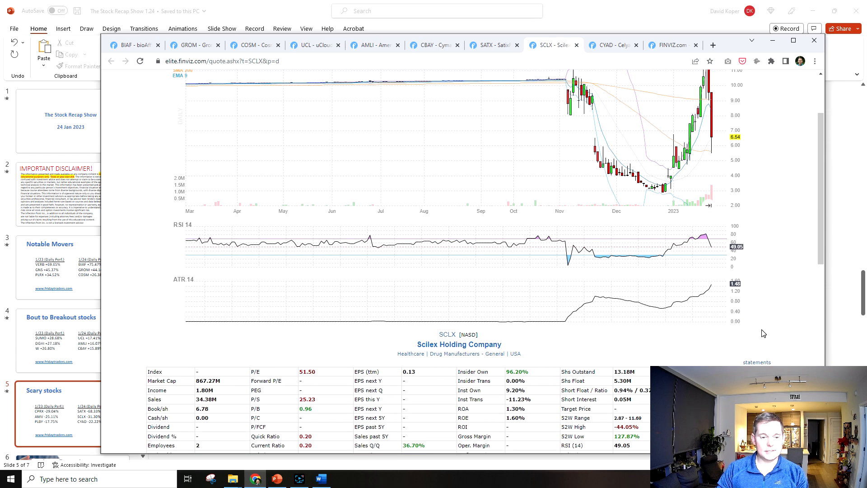
scroll(down, 3)
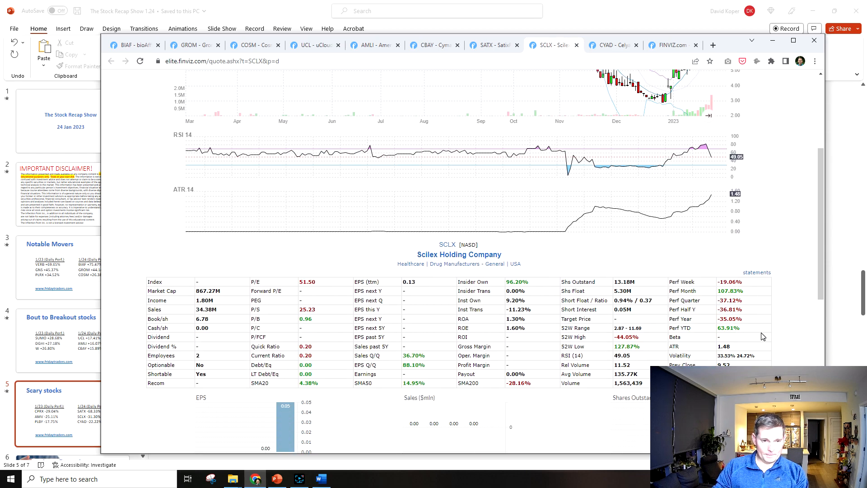
scroll(down, 3)
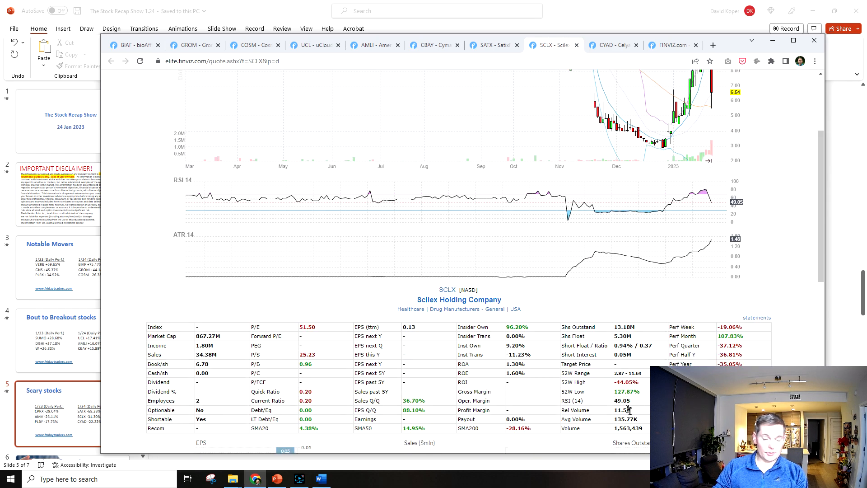
scroll(up, 3)
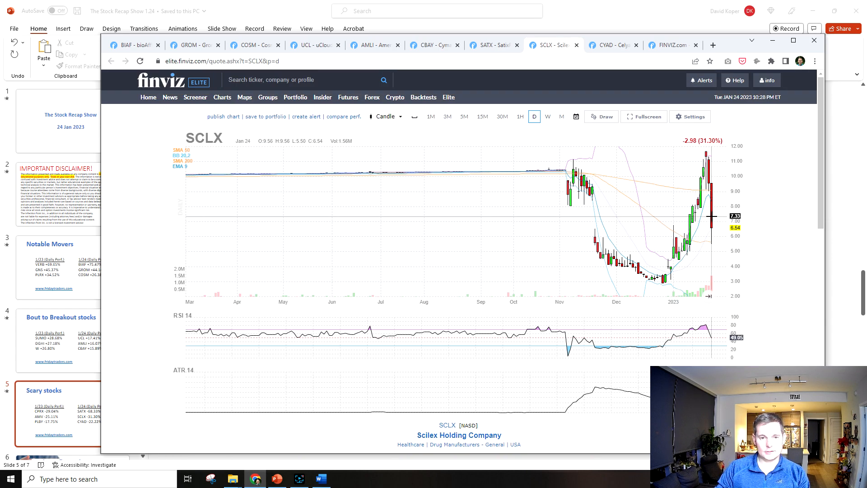
mouse_move(608, 46)
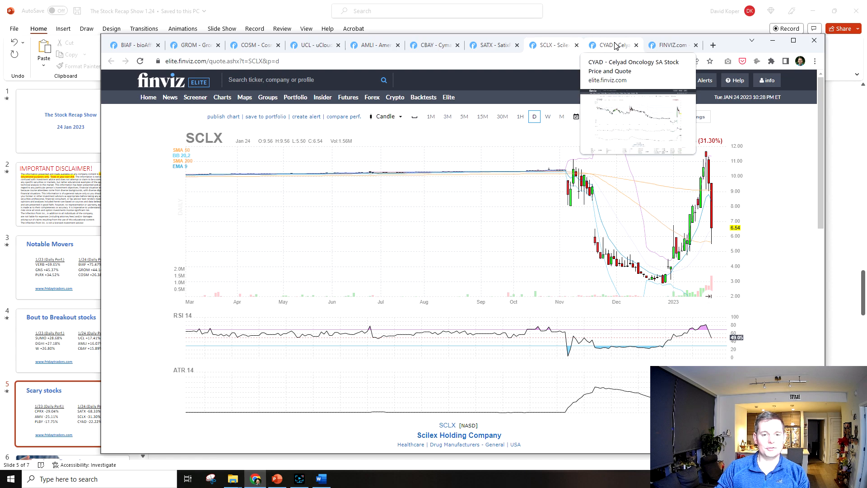
click(607, 45)
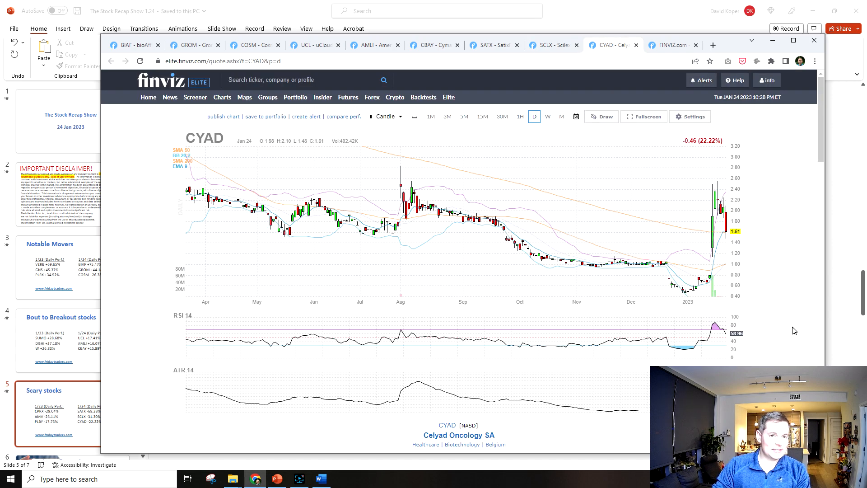
Scroll through CYAD's fundamentals and back to its chart, down about 22%.
scroll(down, 3)
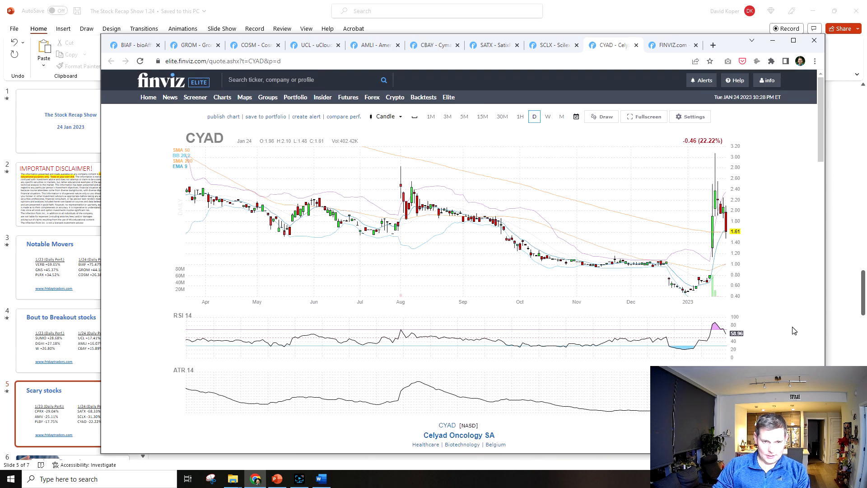
scroll(down, 3)
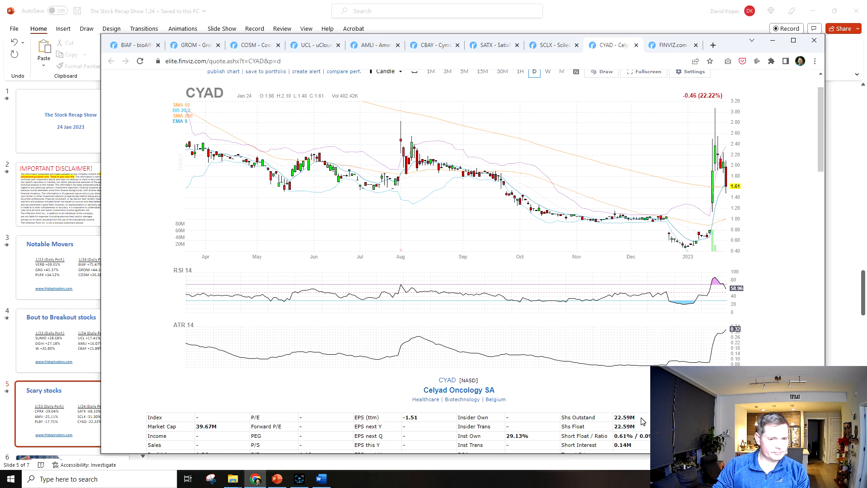
scroll(down, 3)
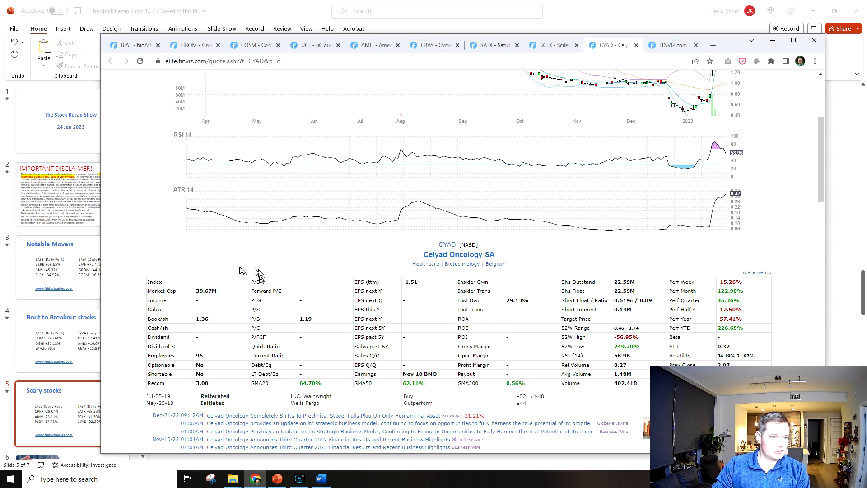
scroll(up, 3)
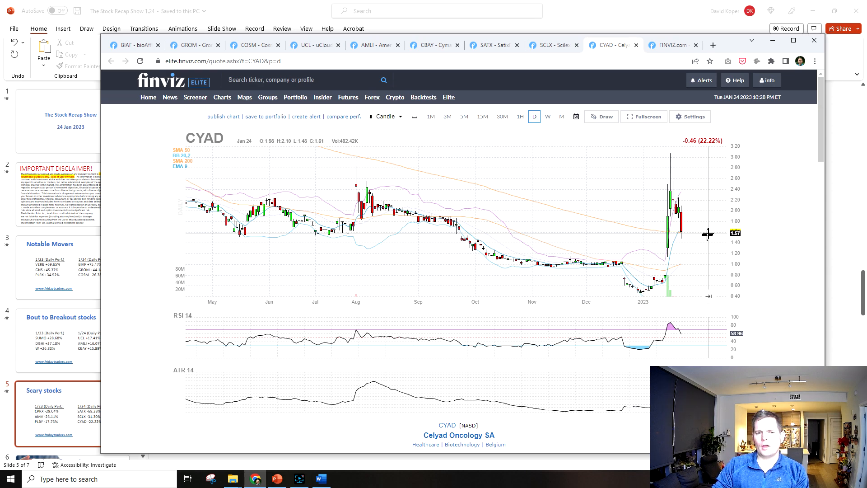
mouse_move(672, 232)
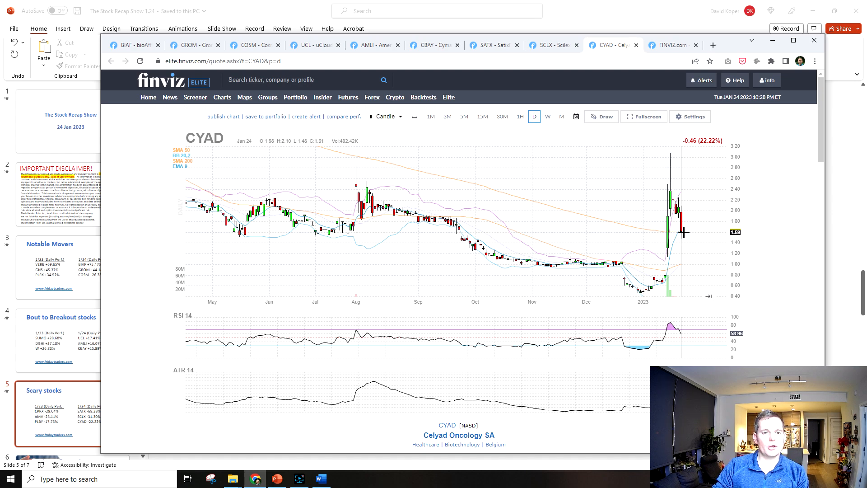
mouse_move(667, 196)
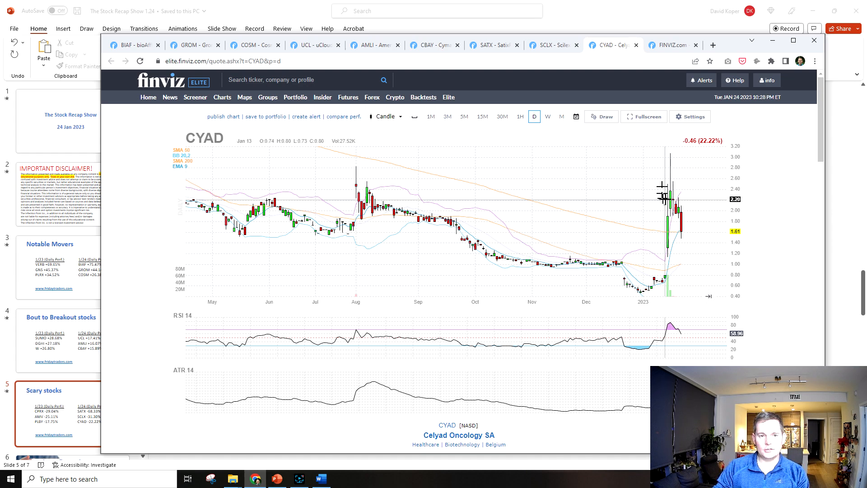
mouse_move(685, 229)
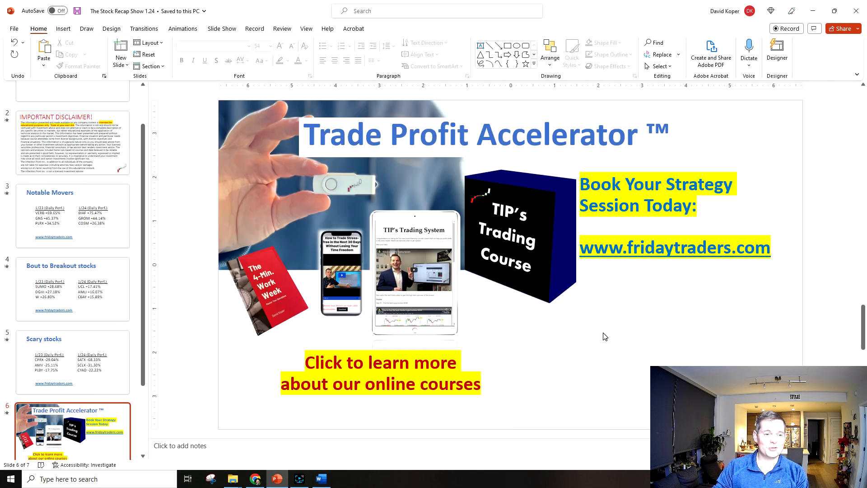
scroll(down, 3)
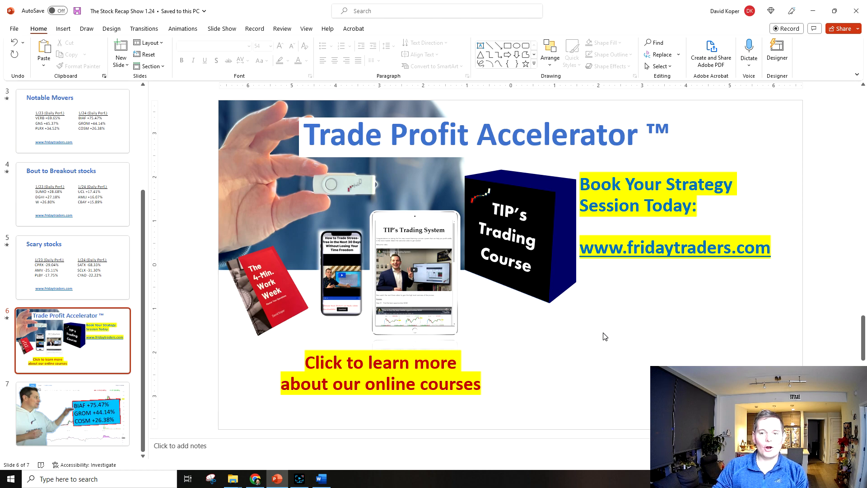